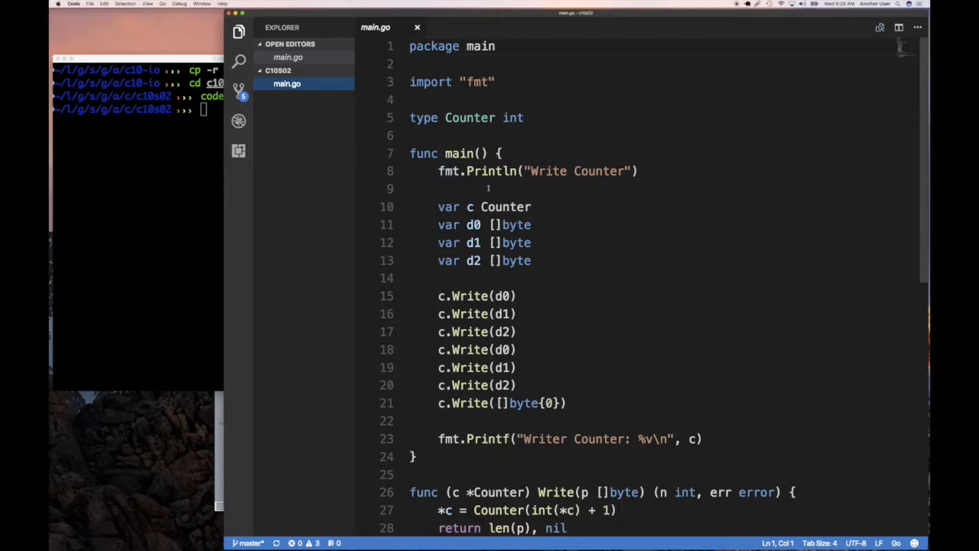
mouse_move(486, 170)
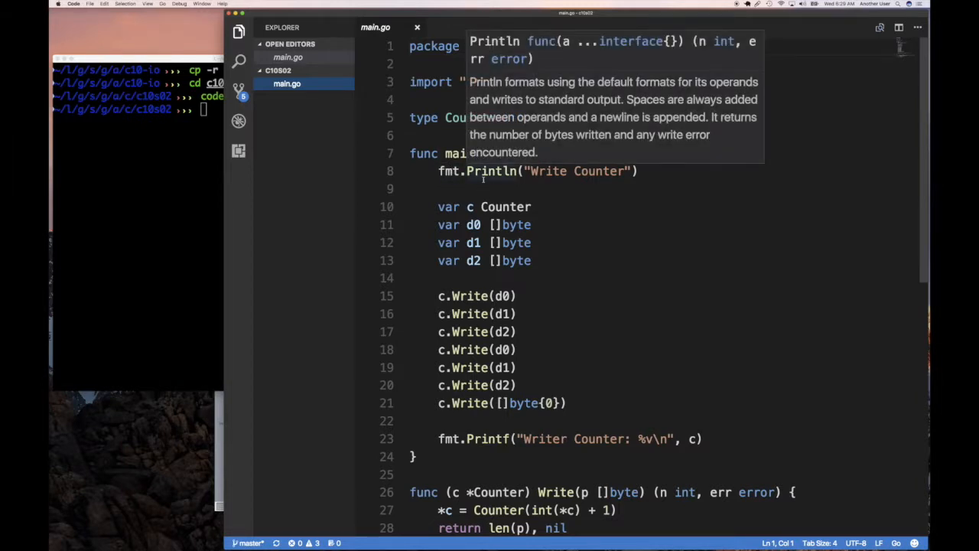
mouse_move(614, 251)
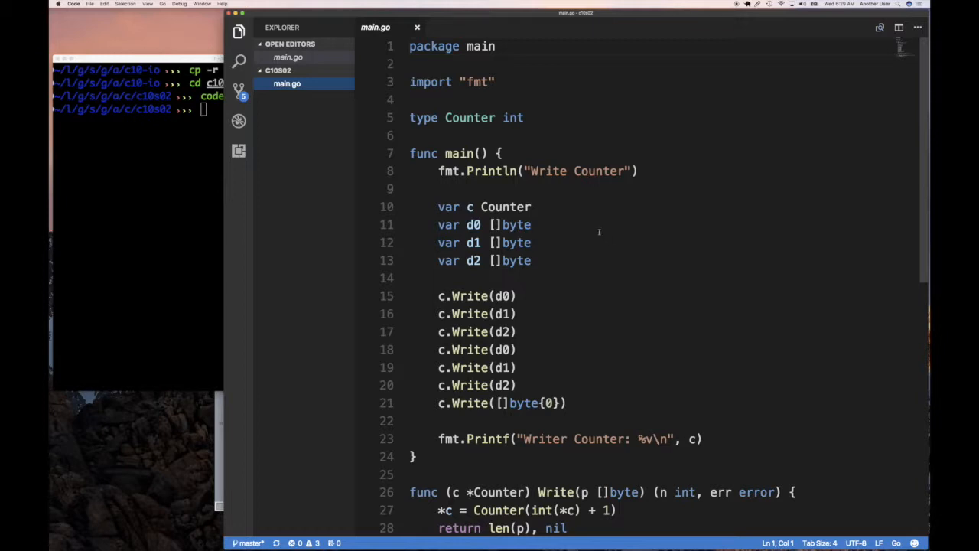
- Inspect main.go's Counter code, briefly selecting the word Write in the printed title
double_click(549, 170)
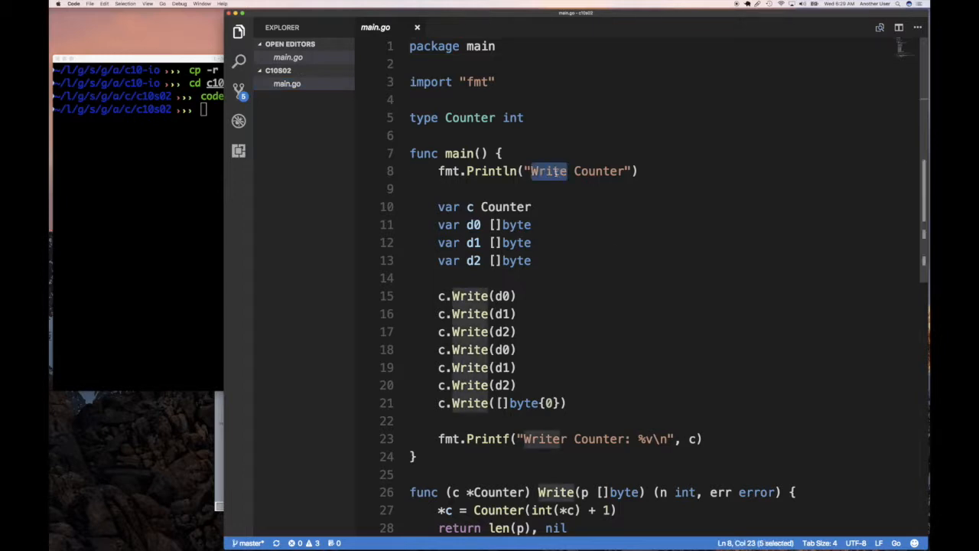
left_click(563, 189)
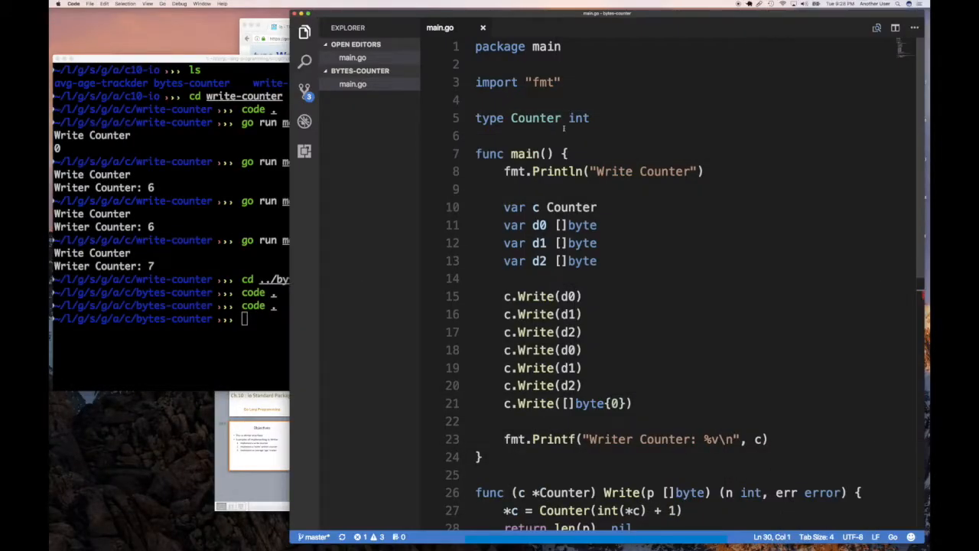
- Change the counter increment in Write from + 1 to len
scroll("down", 3)
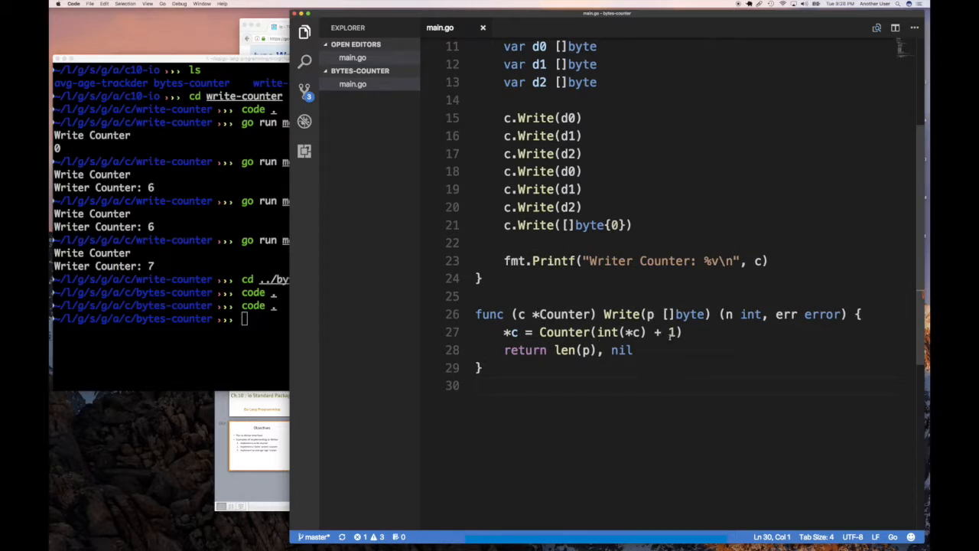
double_click(672, 332)
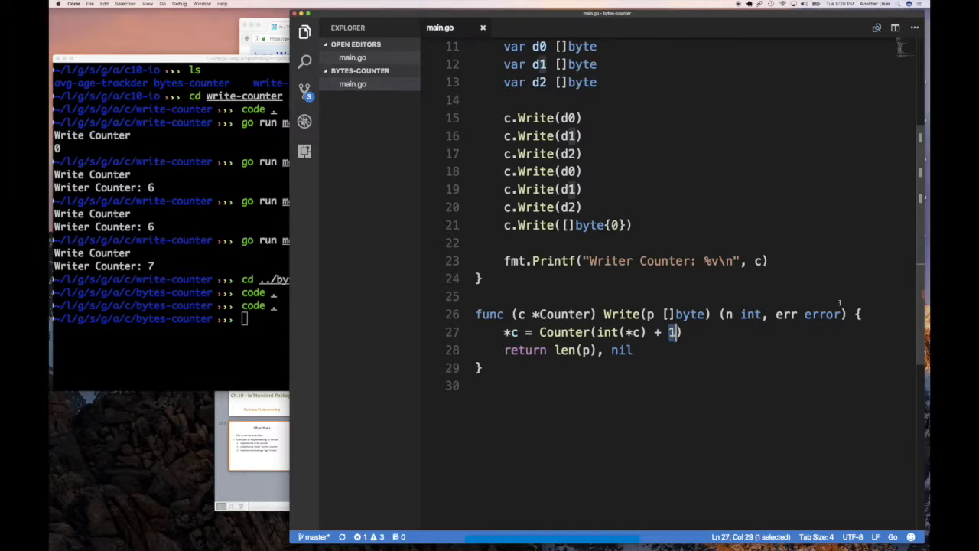
type("len(p")
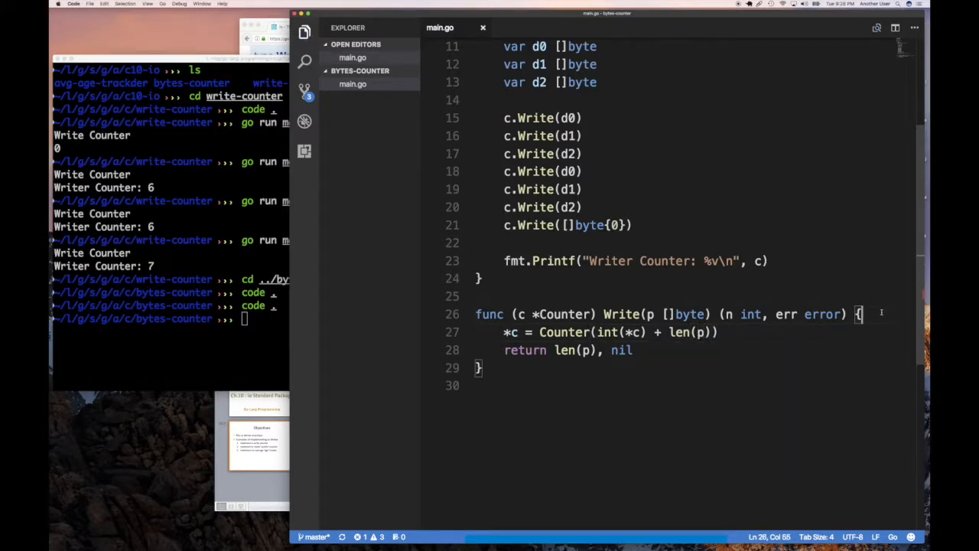
- Add l := len(p) at the top of Write and use l in the update and return
key("Enter")
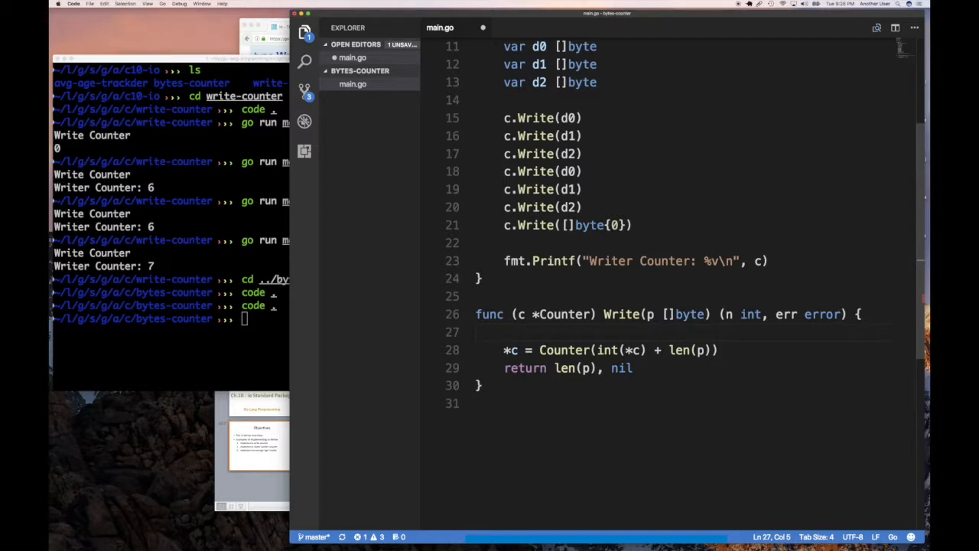
type("l :=")
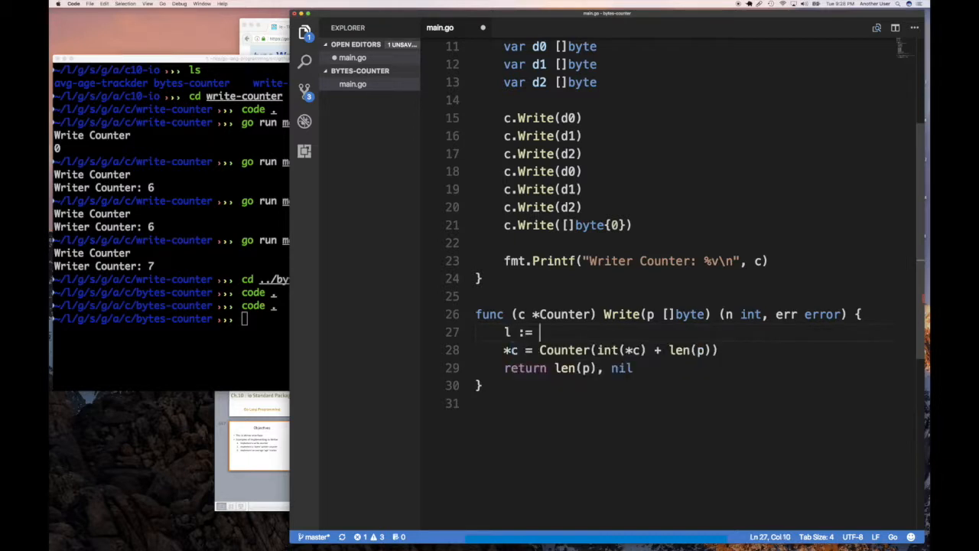
type("len(p")
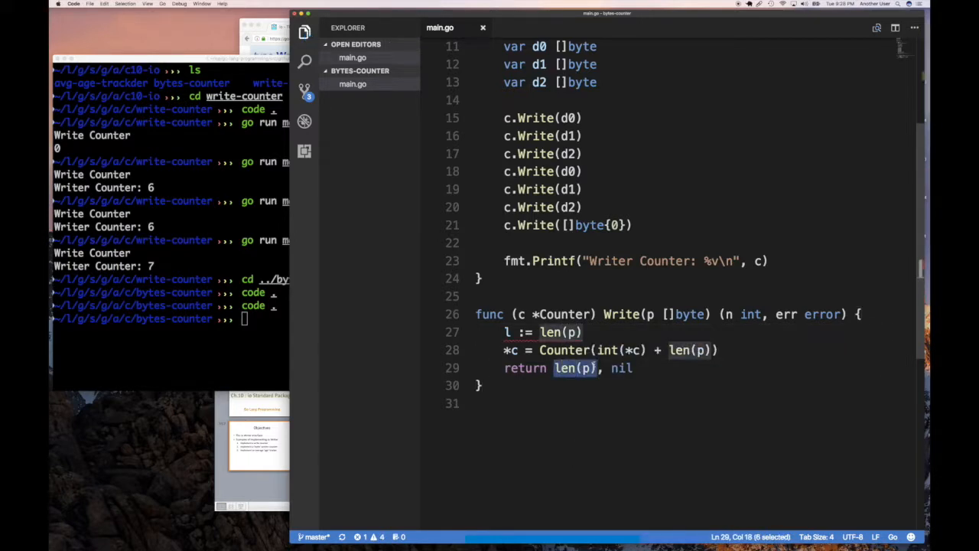
type("l")
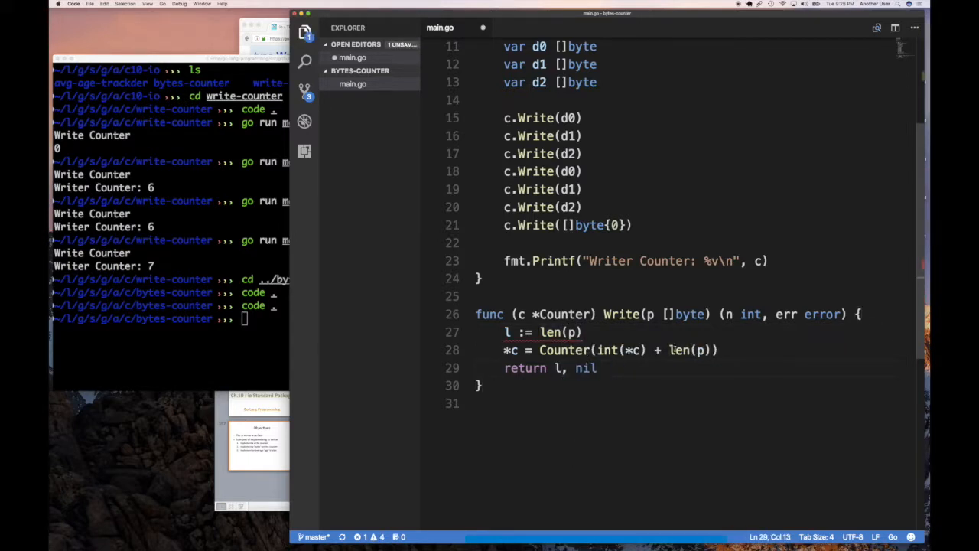
double_click(693, 349)
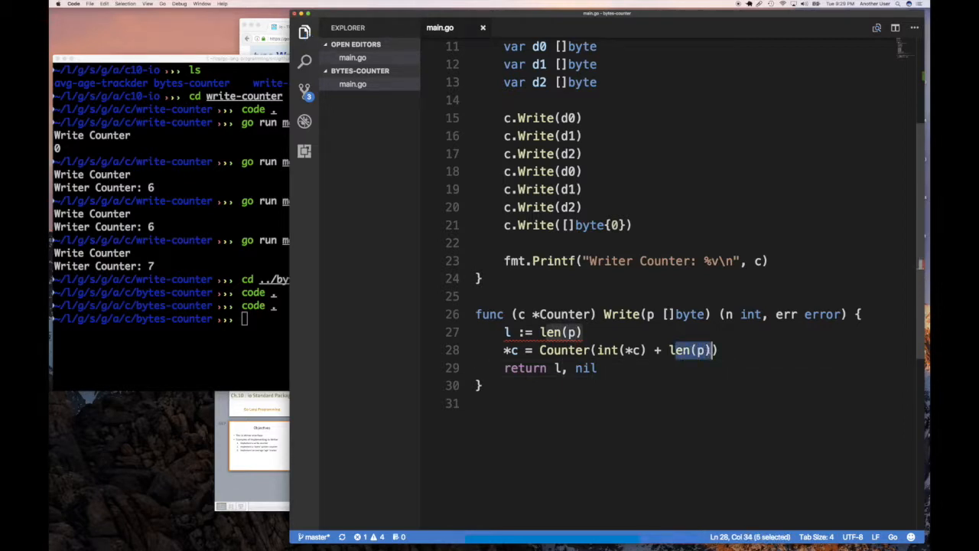
type("l")
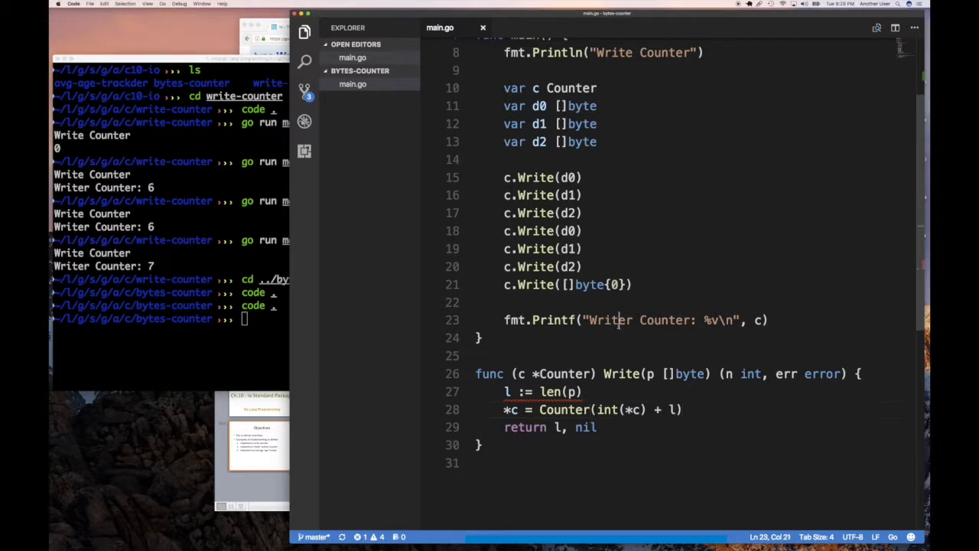
- Change the Println and Printf labels to read 'Bytes Counter'
type("Bytes")
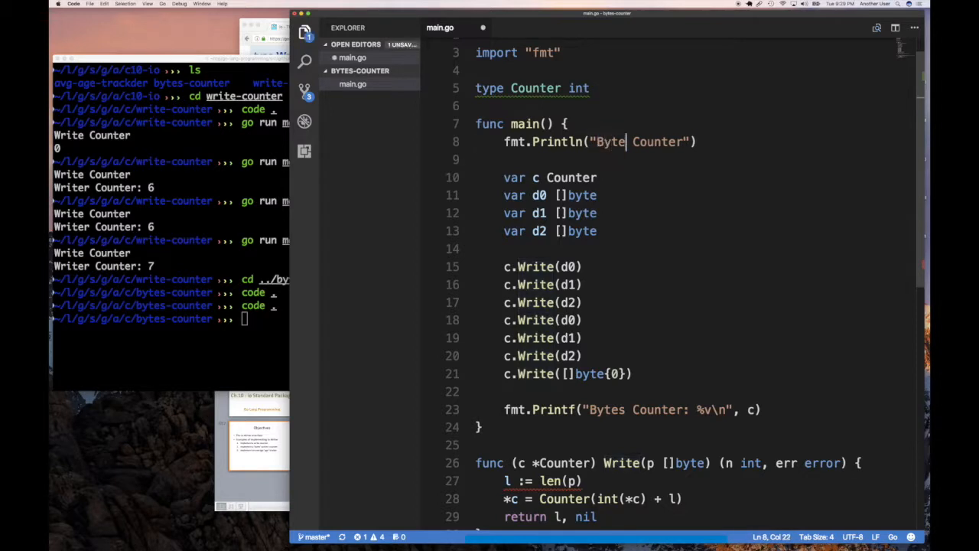
type("s")
left_click(171, 319)
type("code .")
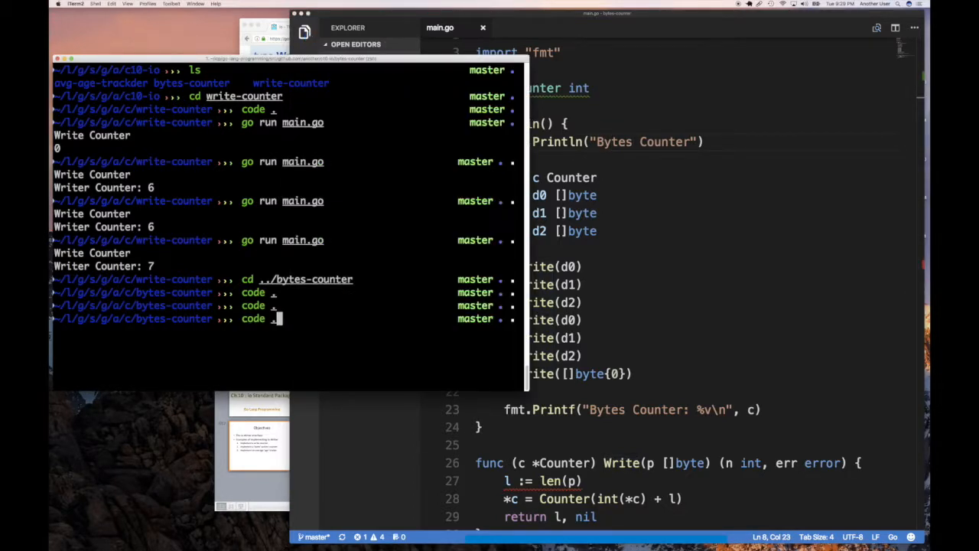
- Run 'go run main.go' in the terminal, getting Bytes Counter: 1
type("go run main.go")
left_click(697, 374)
type(",")
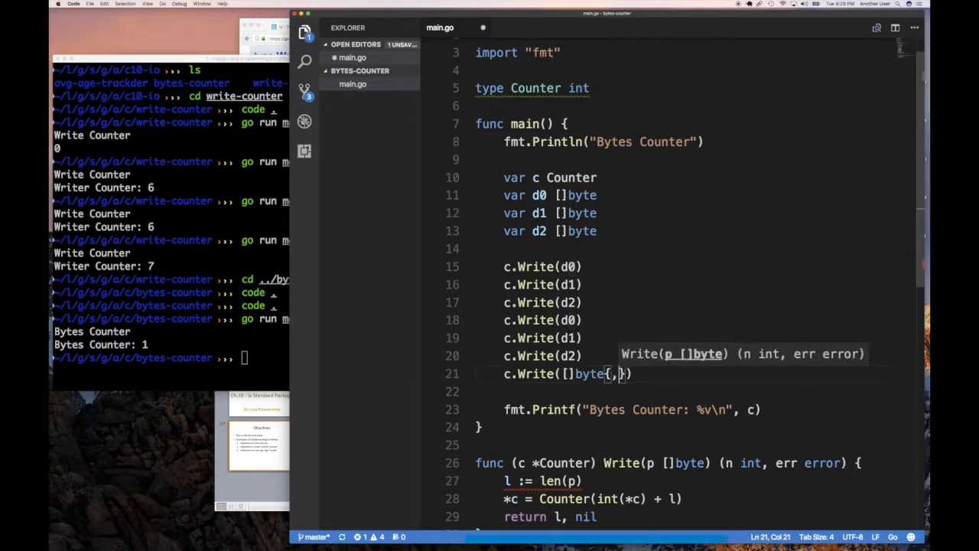
- Fill the last byte literal with 0, 5, 9, 10, remove duplicate calls, and drop 5 from the copy
type("0, 5, 9")
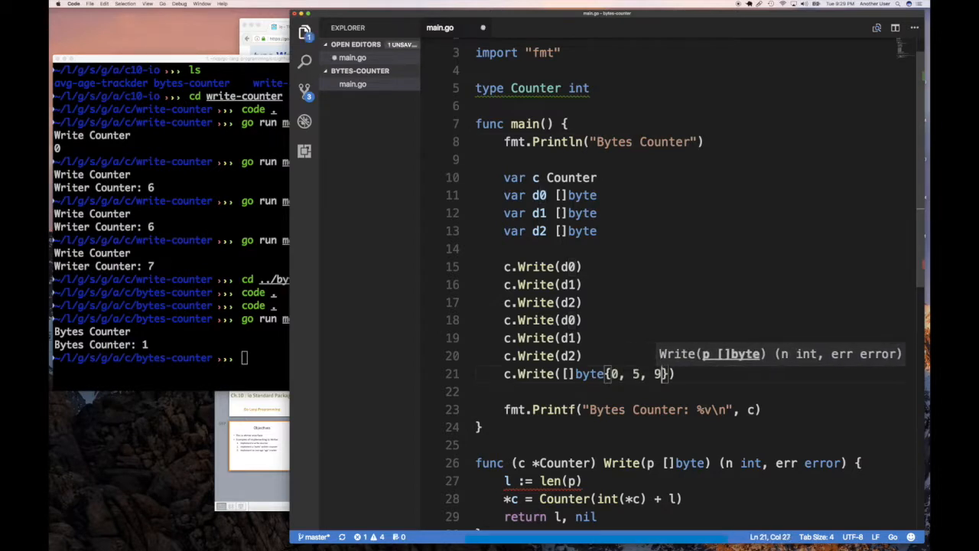
type(", 10")
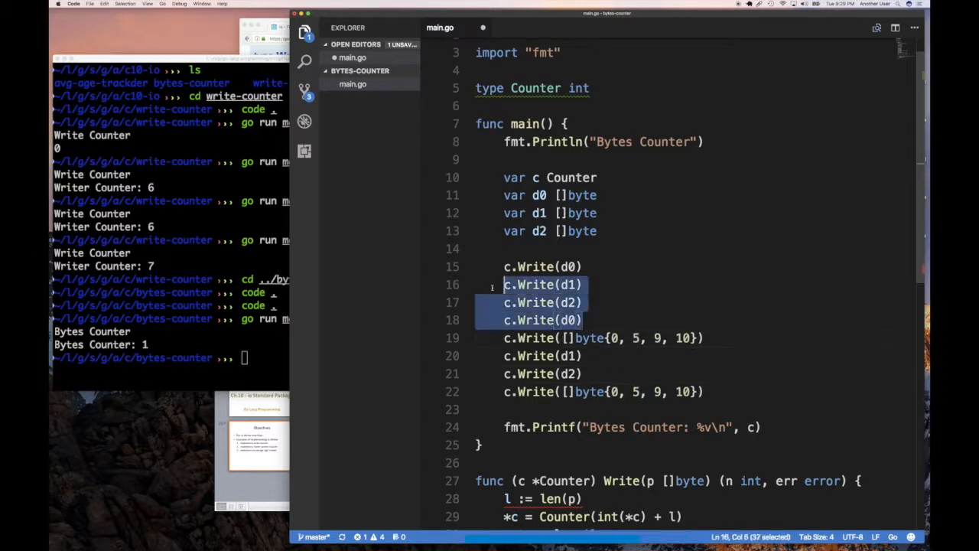
key("Delete")
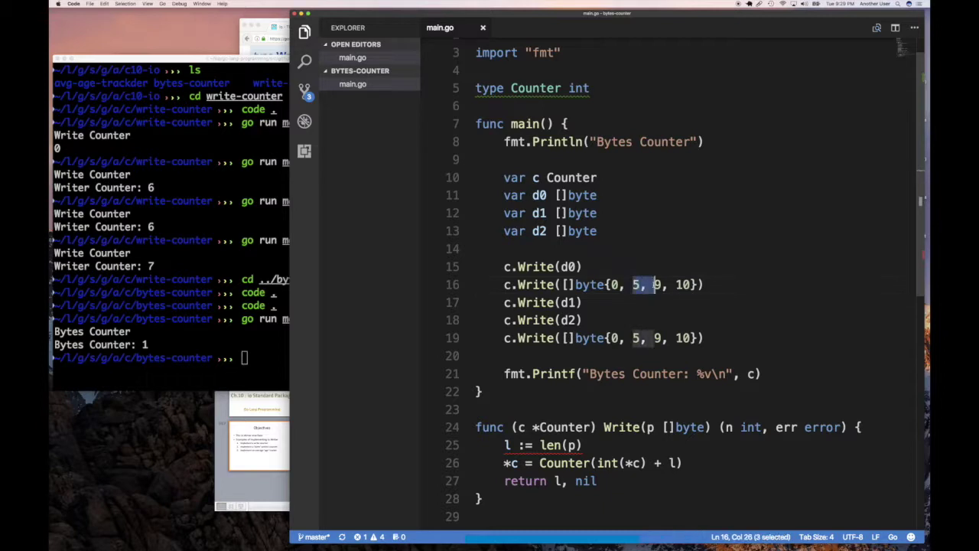
key("Delete")
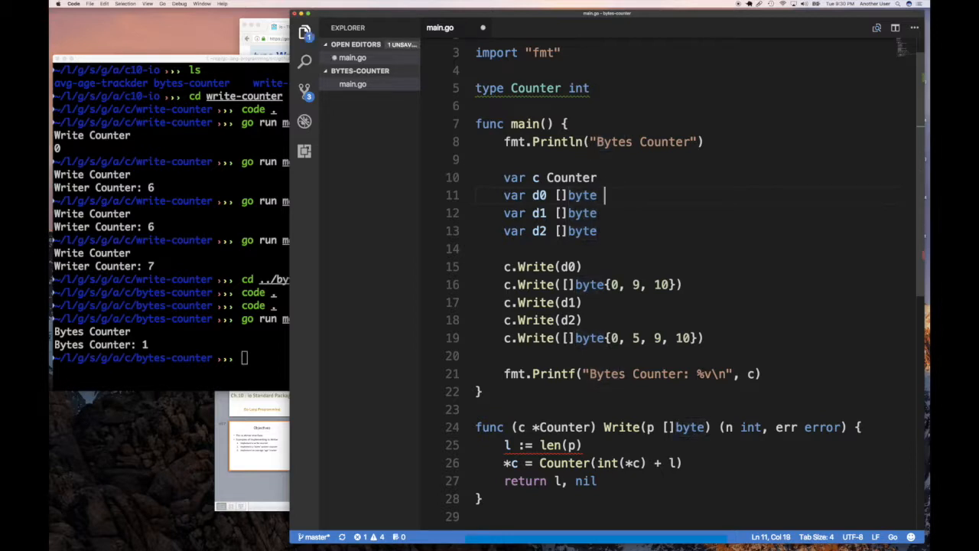
- Rewrite line 11 as var d0 = []byte("Hello, world!")
type("=")
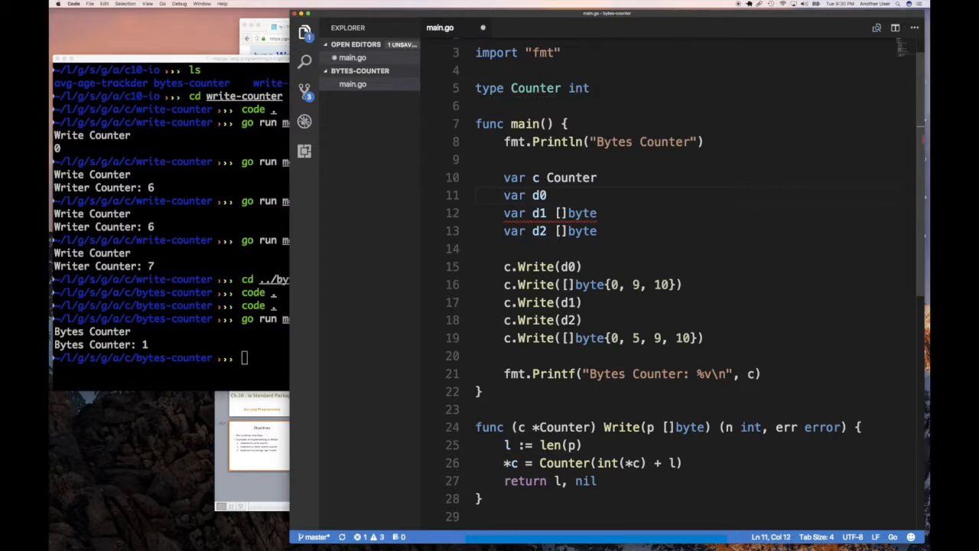
type("= []")
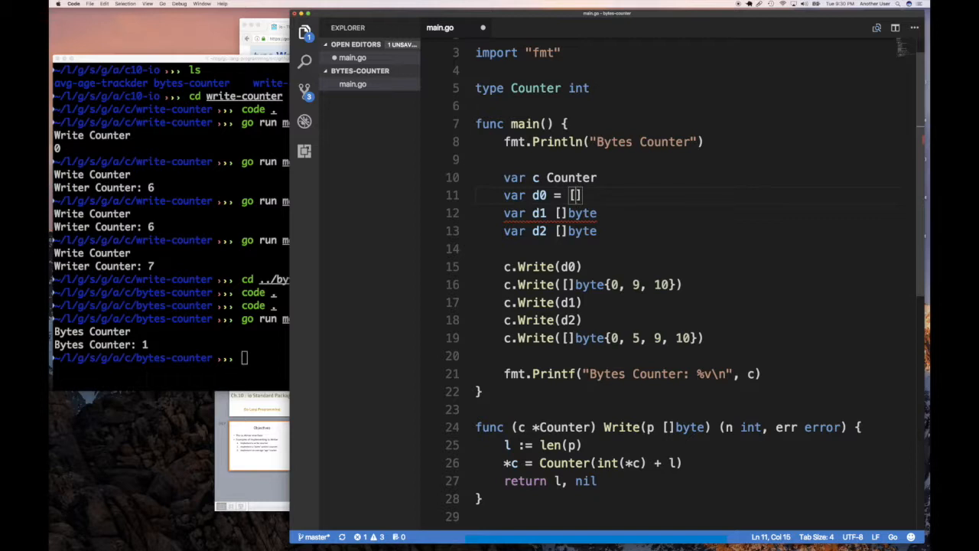
type("byte")
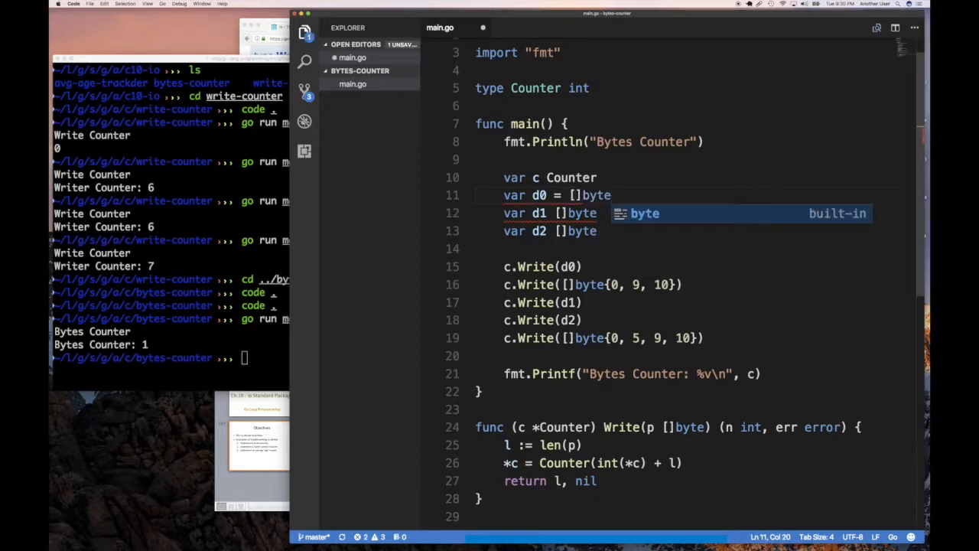
type("(\"Hello, world")
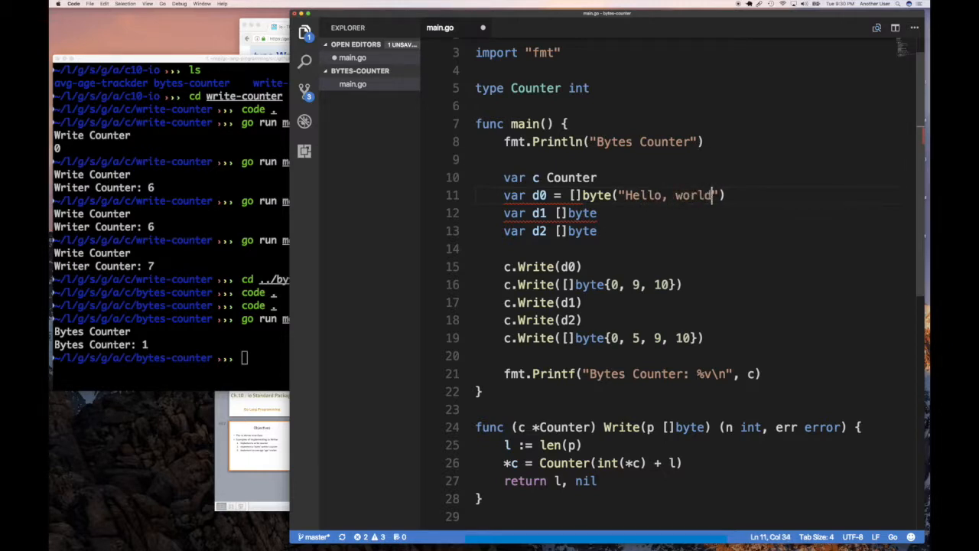
type("!")
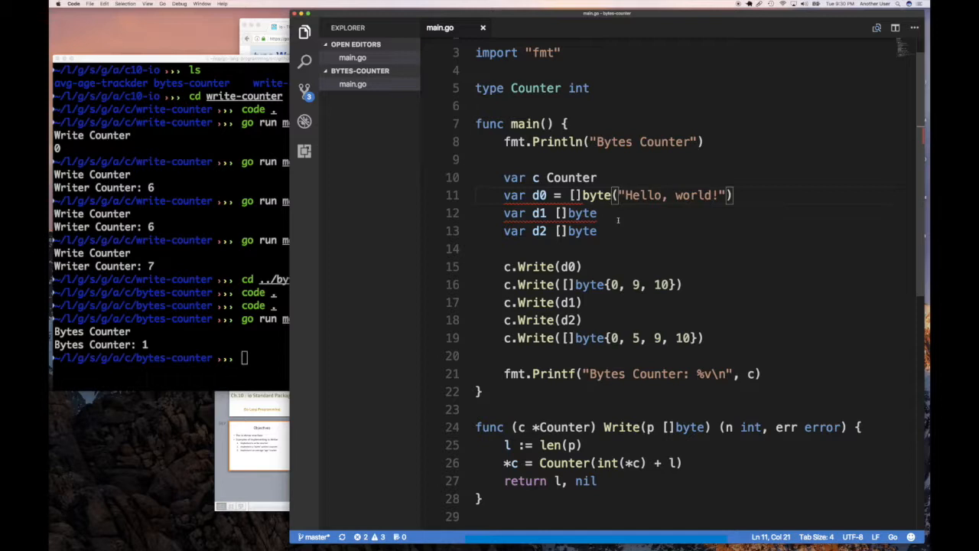
mouse_move(617, 221)
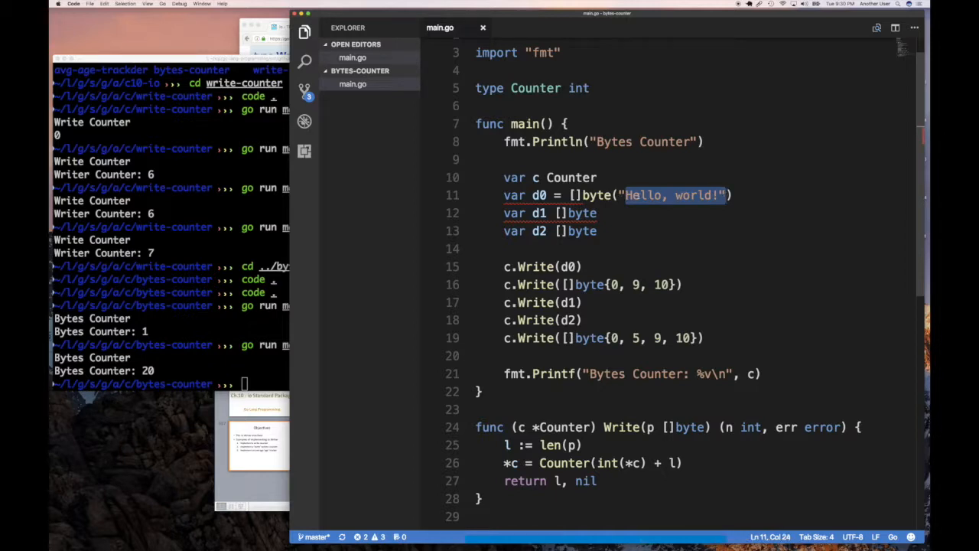
- Rerun 'go run main.go' in iTerm2 and confirm it prints Bytes Counter: 20
left_click(640, 195)
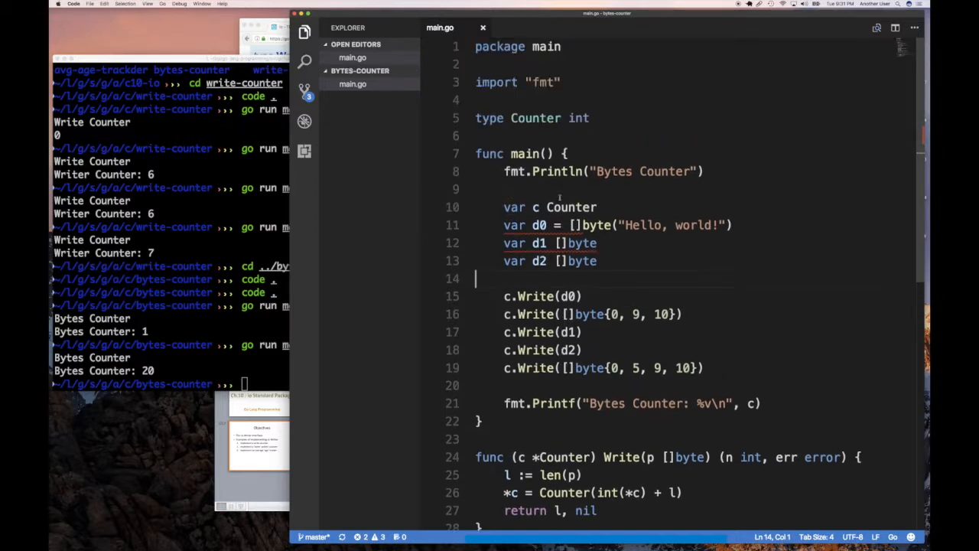
scroll("down", 3)
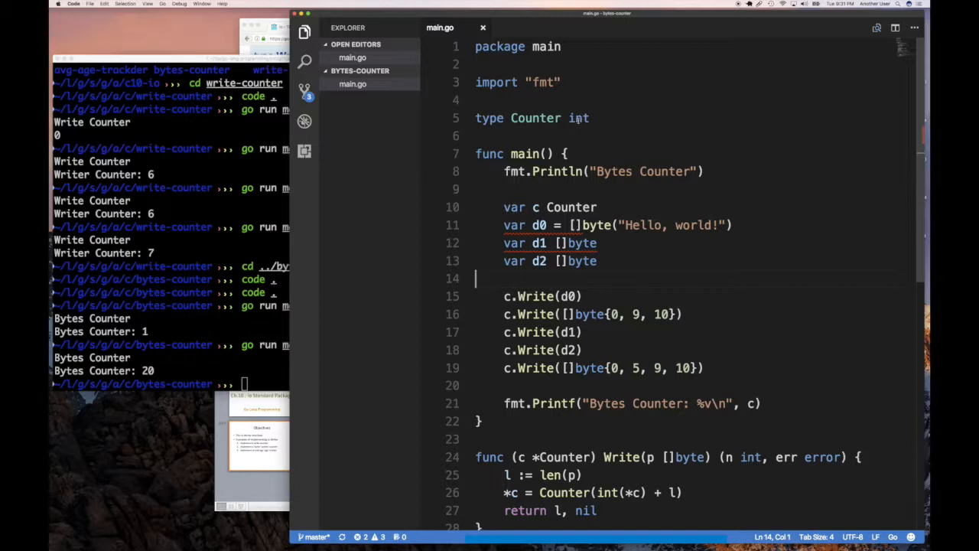
scroll("down", 3)
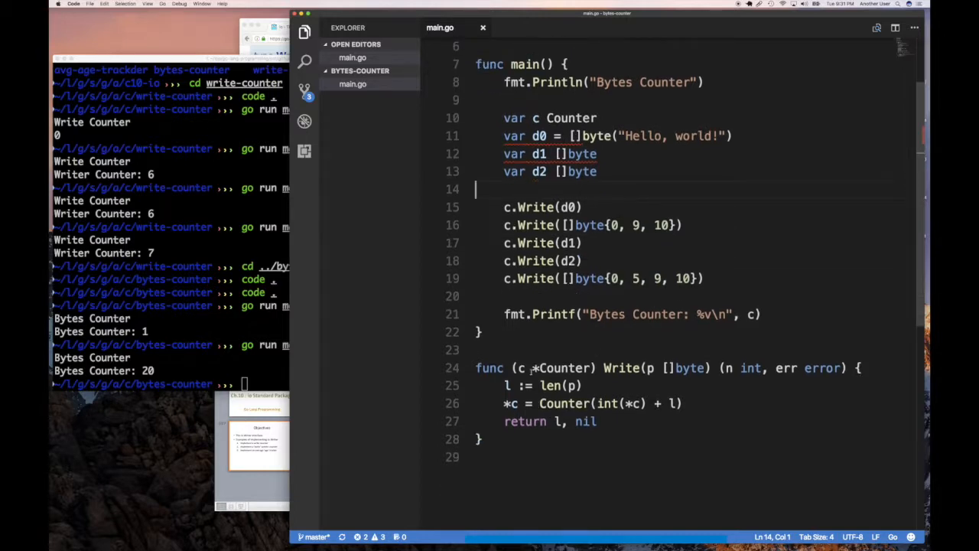